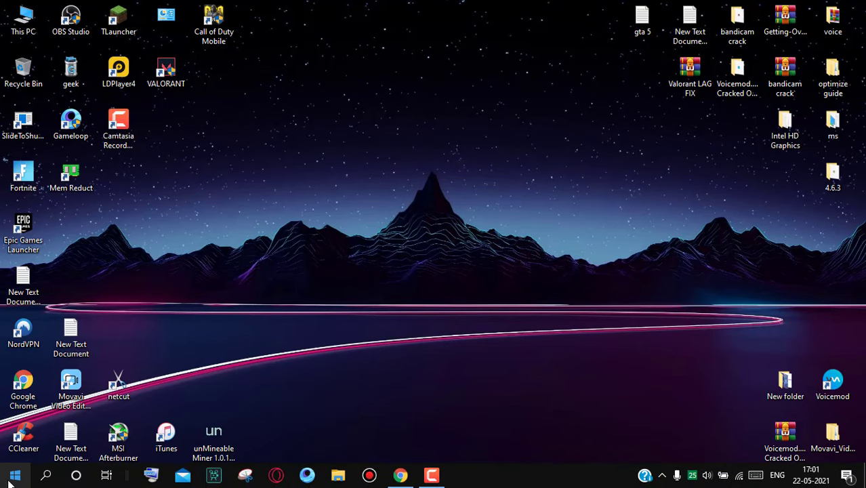
# Step: Reach the context menu for Intel(R) HD Graphics 4000 under Display adapters in Device Manager
pyautogui.rightClick(13, 475)
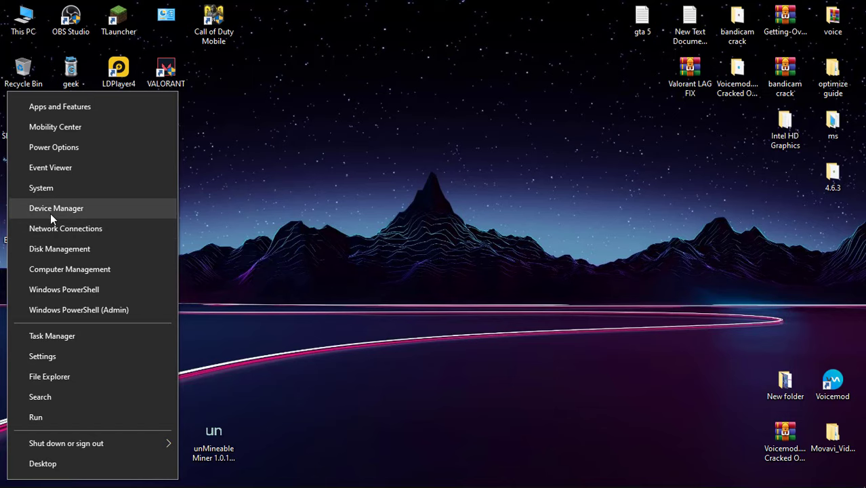
pyautogui.click(55, 209)
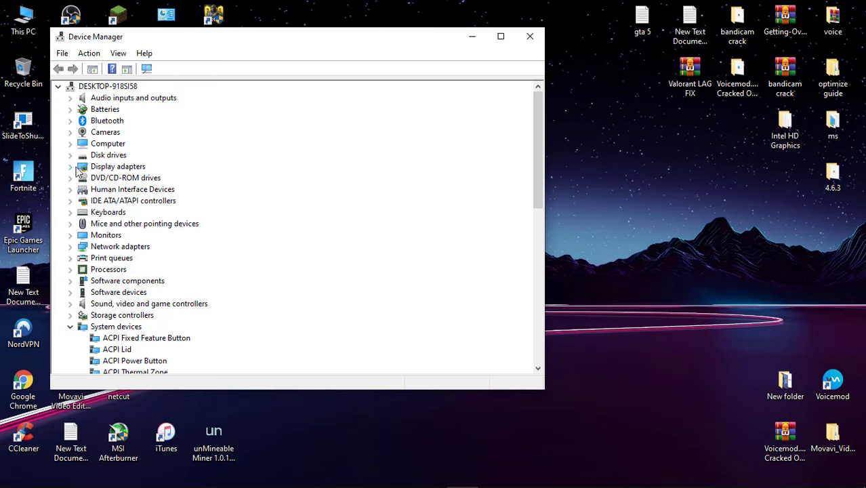
pyautogui.click(70, 166)
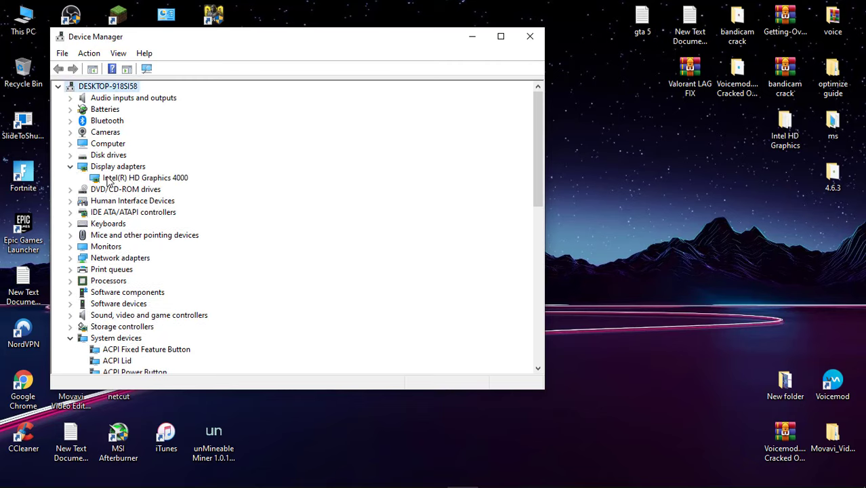
pyautogui.moveTo(152, 183)
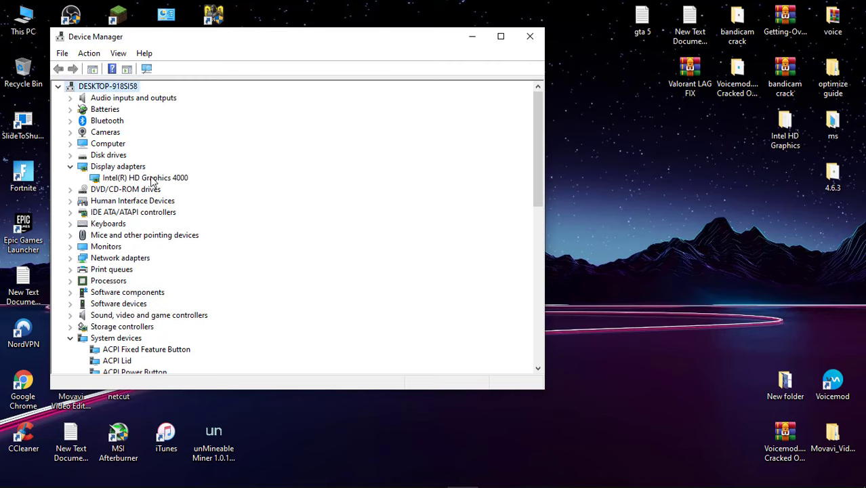
pyautogui.rightClick(145, 178)
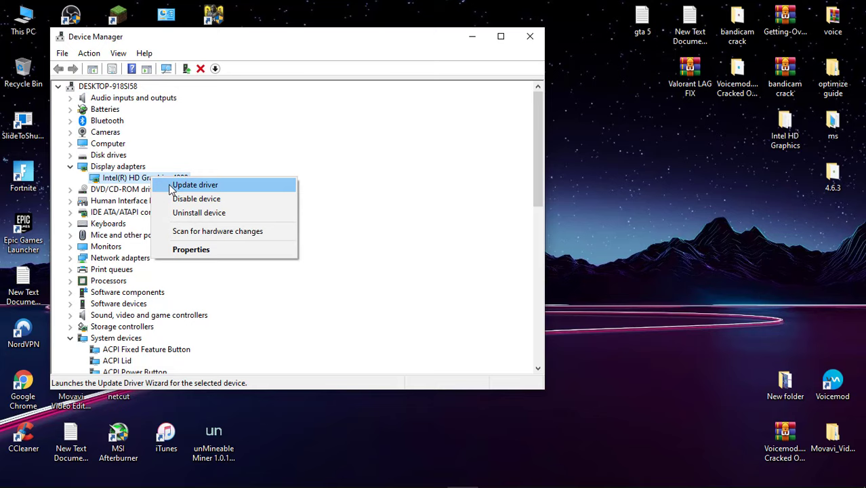
# Step: Update the driver by picking Intel(R) HD Graphics 4000 from the compatible drivers on this computer
pyautogui.click(195, 184)
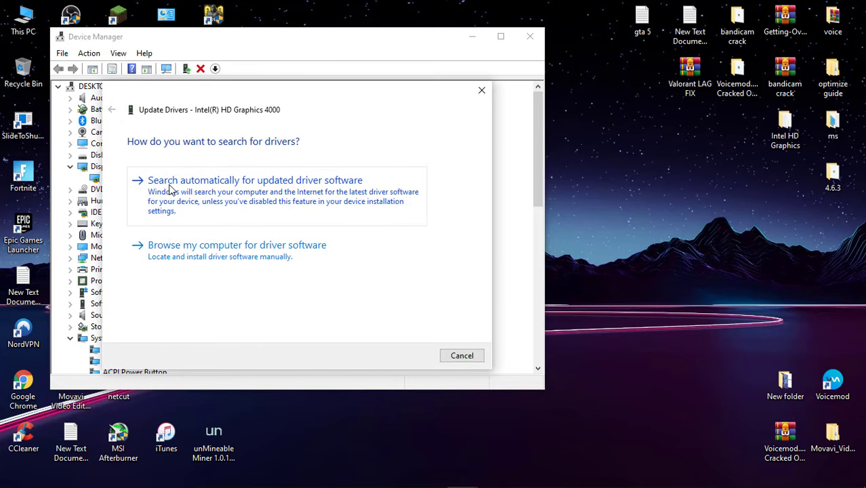
pyautogui.click(236, 244)
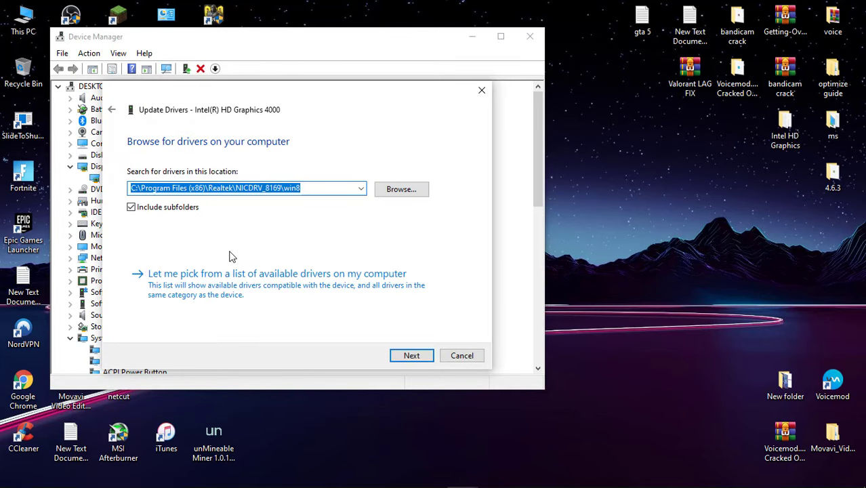
pyautogui.click(276, 273)
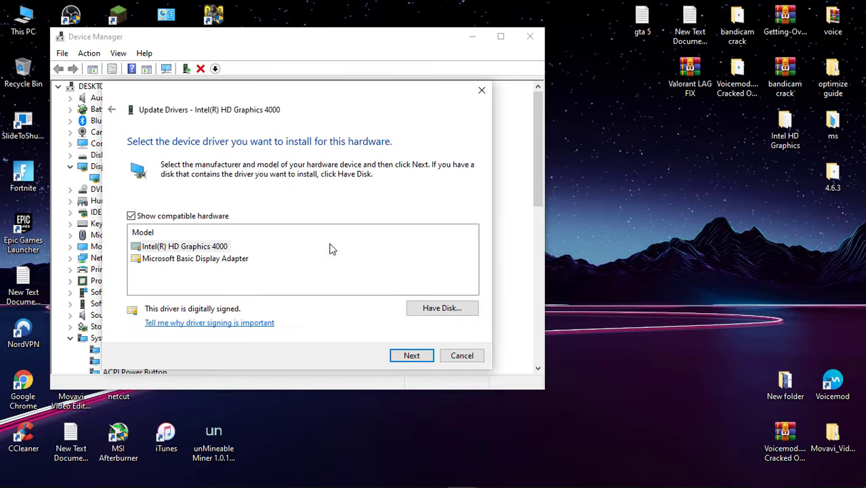
pyautogui.click(184, 247)
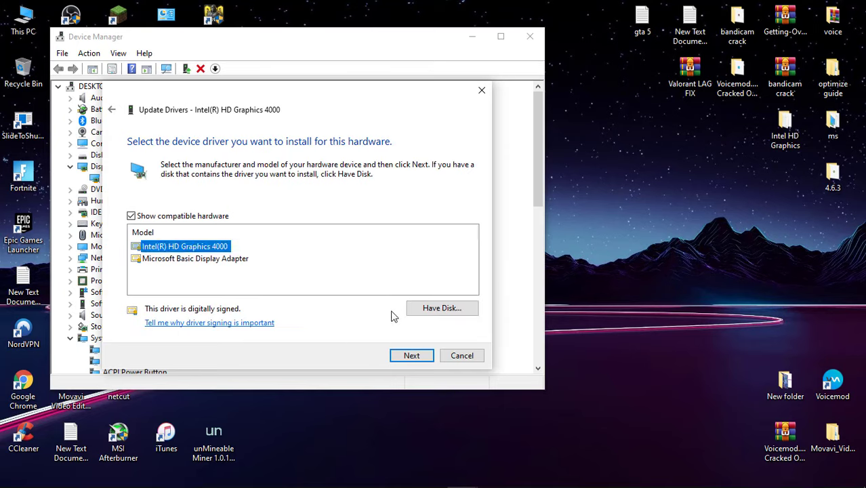
# Step: Install the chosen driver, acknowledge the successful update and close Device Manager
pyautogui.click(412, 355)
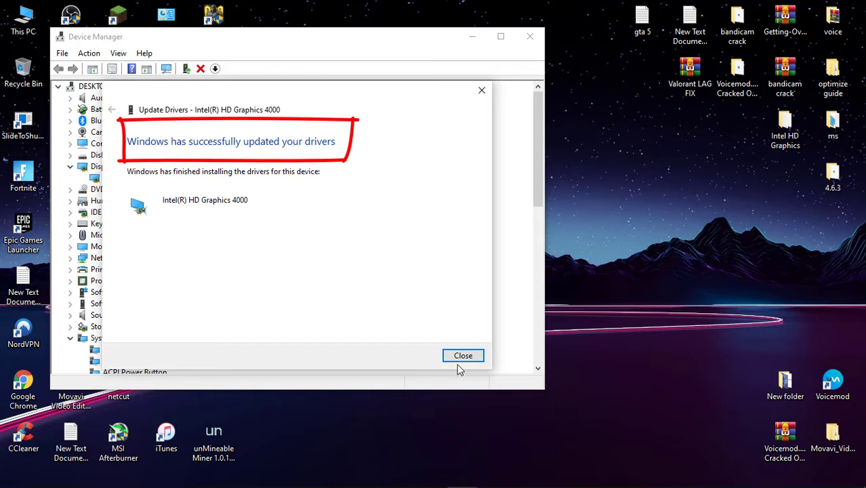
pyautogui.click(463, 355)
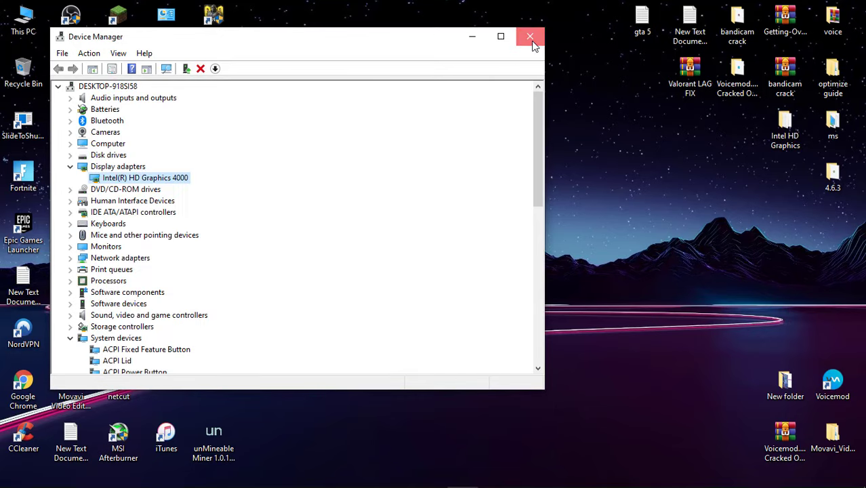
pyautogui.click(14, 475)
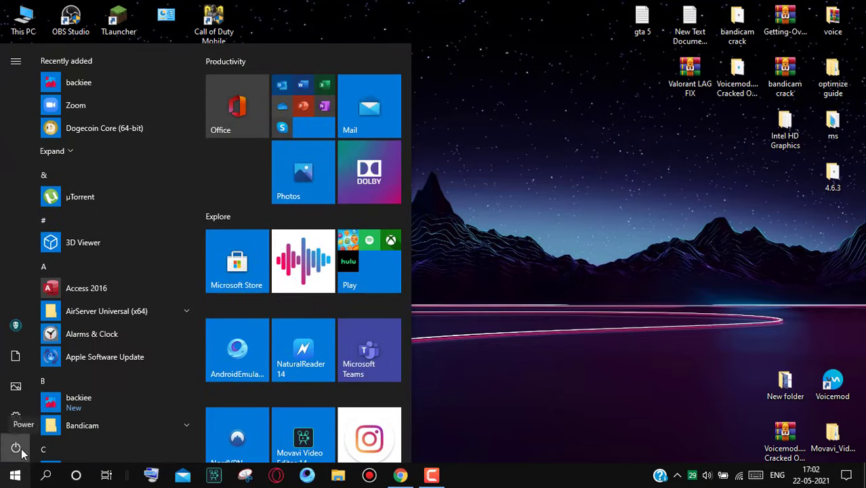
# Step: Restart the computer from the Start menu's power options
pyautogui.click(11, 474)
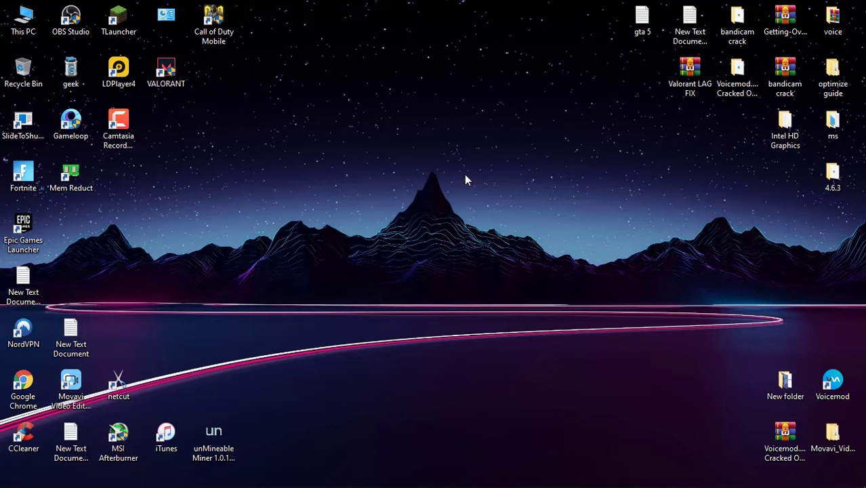
# Step: From the desktop's Display settings, reach Advanced display settings and Display 1's adapter properties
pyautogui.rightClick(466, 179)
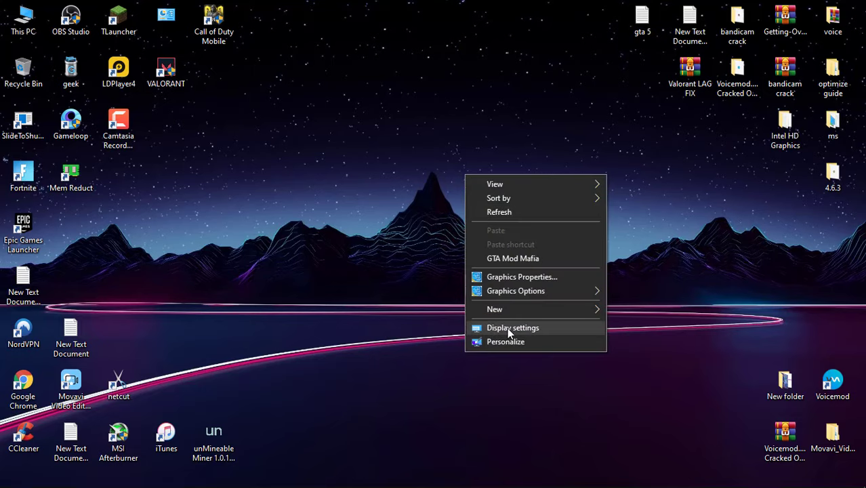
pyautogui.click(512, 326)
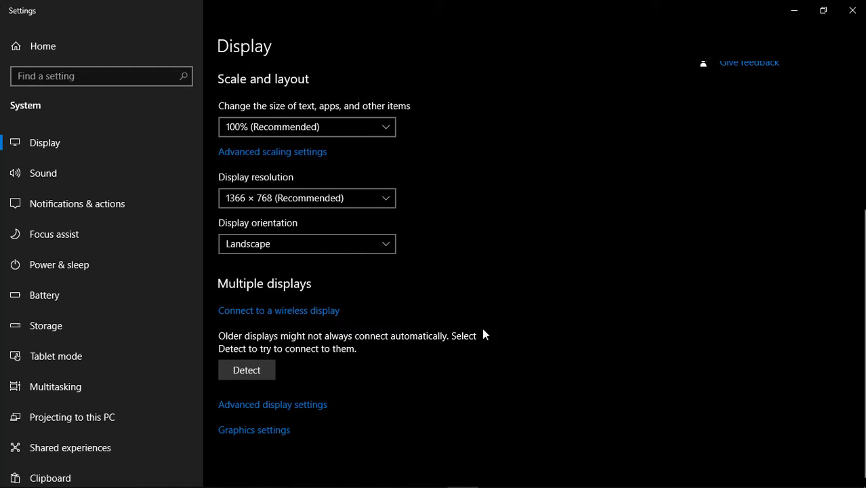
pyautogui.click(272, 404)
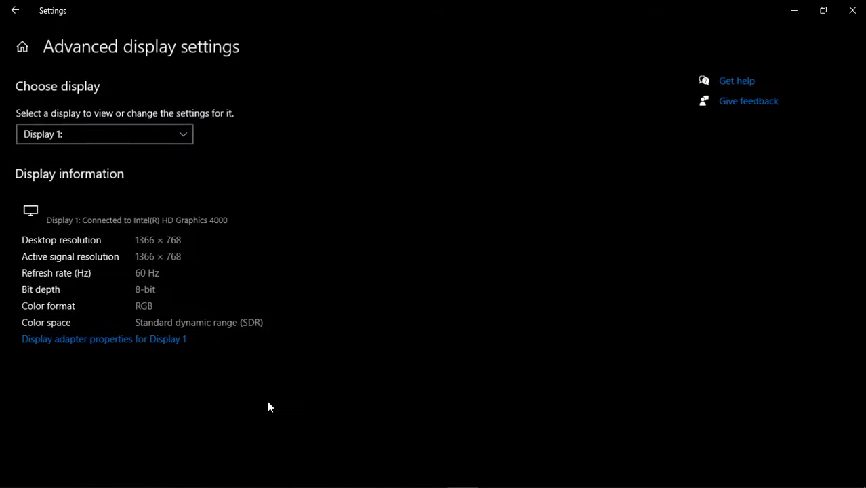
pyautogui.moveTo(76, 344)
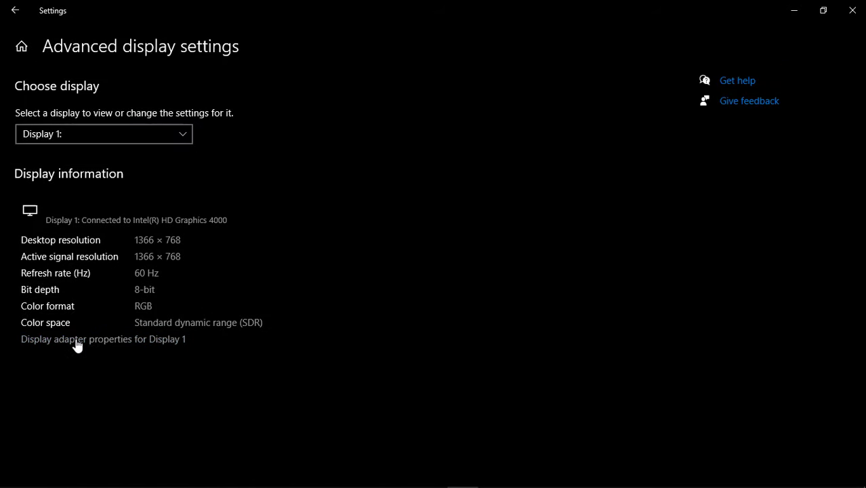
pyautogui.click(103, 339)
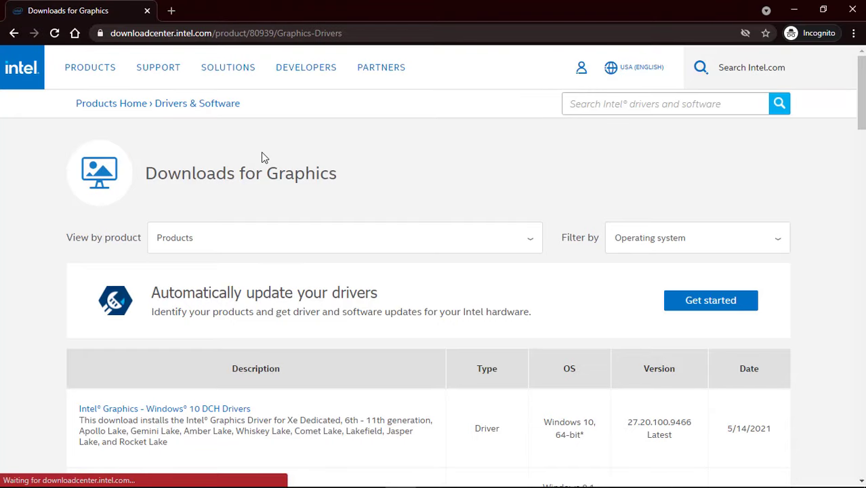
pyautogui.moveTo(295, 142)
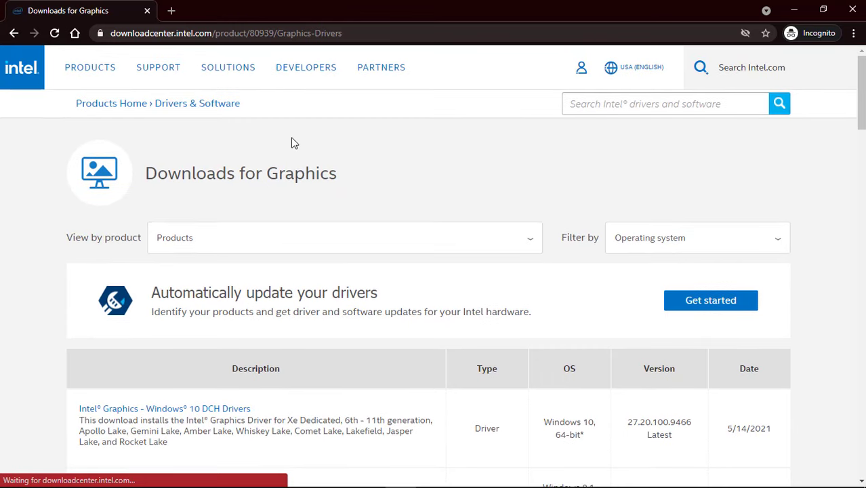
# Step: Select Intel HD Graphics Family as the product family in Intel Download Center
pyautogui.scroll(-3)
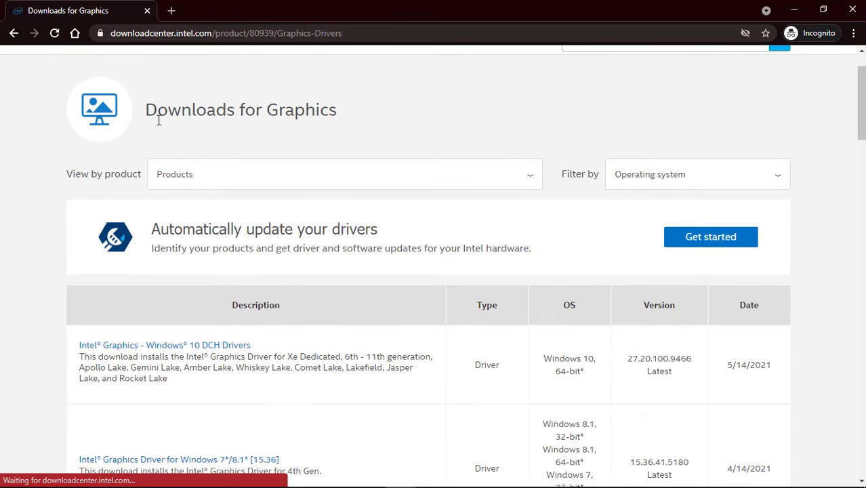
pyautogui.click(344, 173)
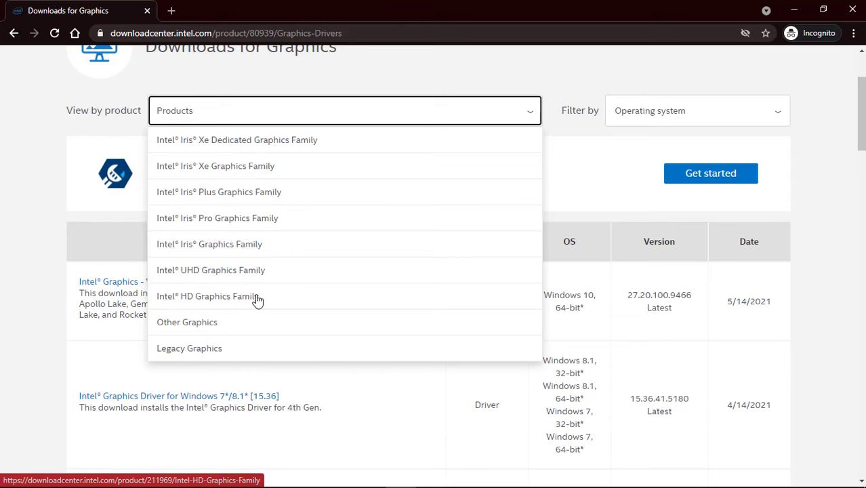
pyautogui.click(206, 295)
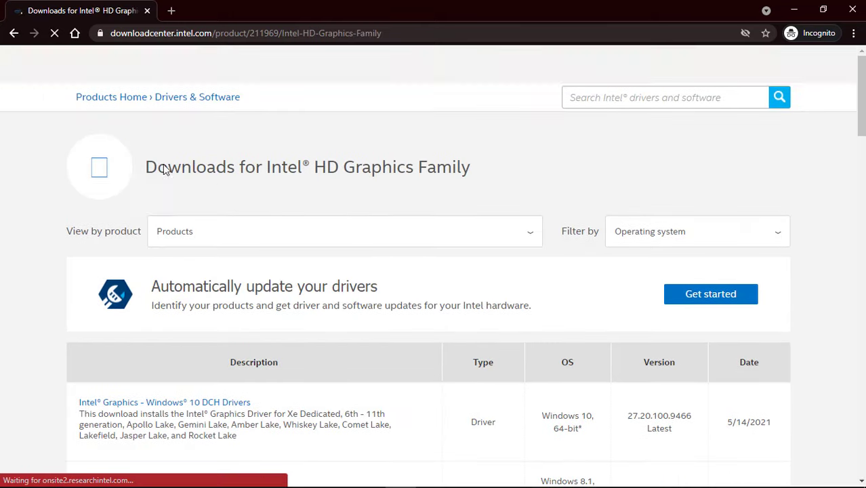
# Step: Choose Intel HD Graphics 4000 as the product to show its downloads page
pyautogui.click(344, 230)
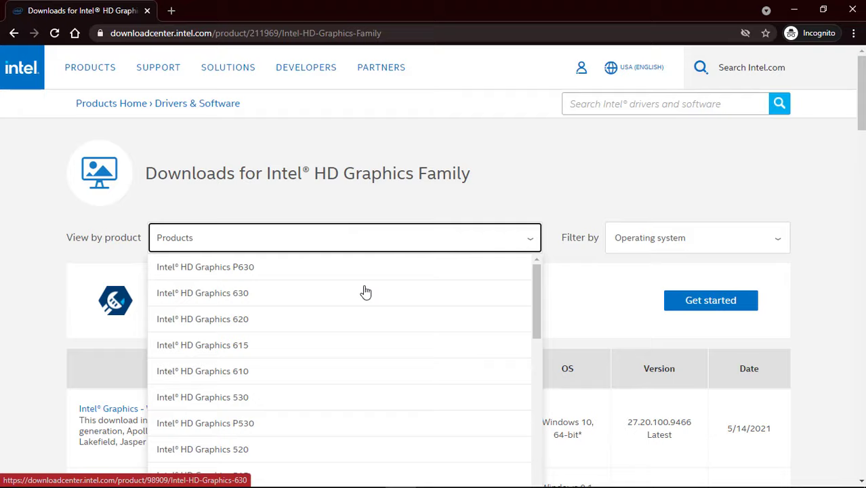
pyautogui.scroll(-3)
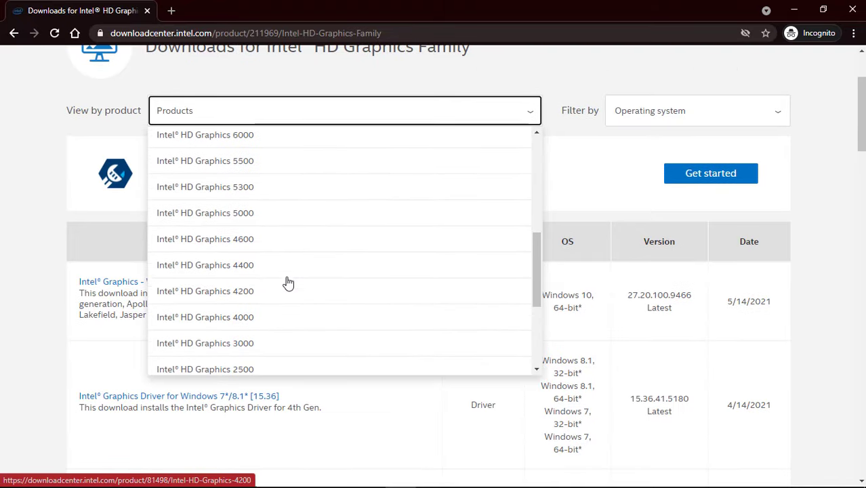
pyautogui.click(204, 317)
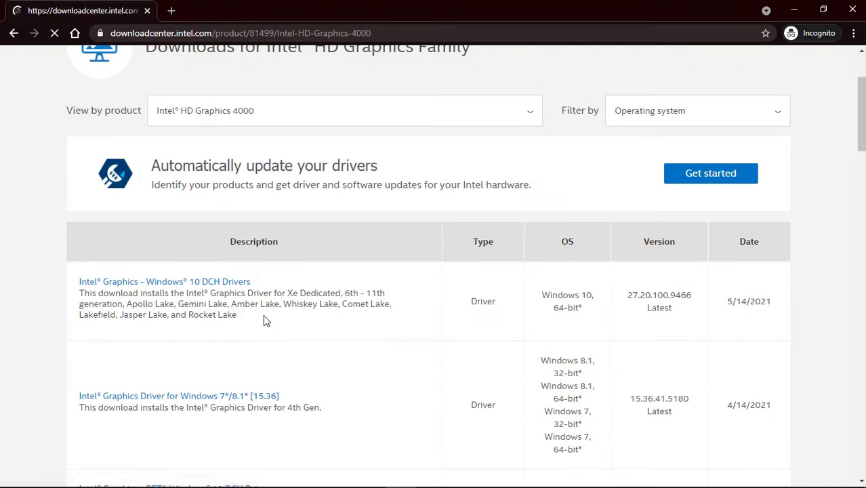
pyautogui.click(696, 111)
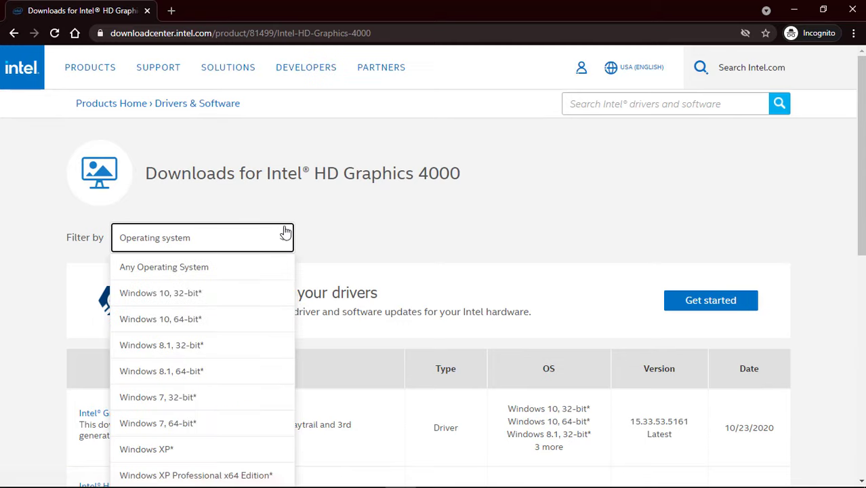
pyautogui.moveTo(176, 329)
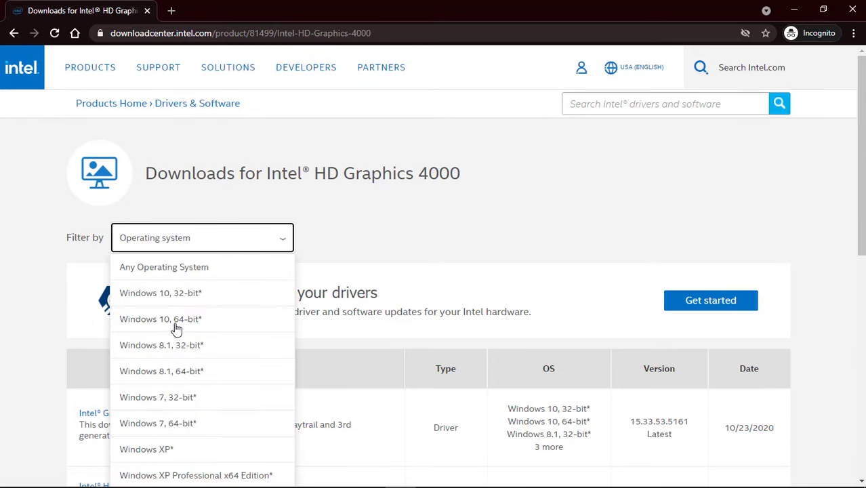
# Step: Filter to Windows 10, 64-bit and go to the Intel Graphics Driver for Windows [15.33] page
pyautogui.click(162, 319)
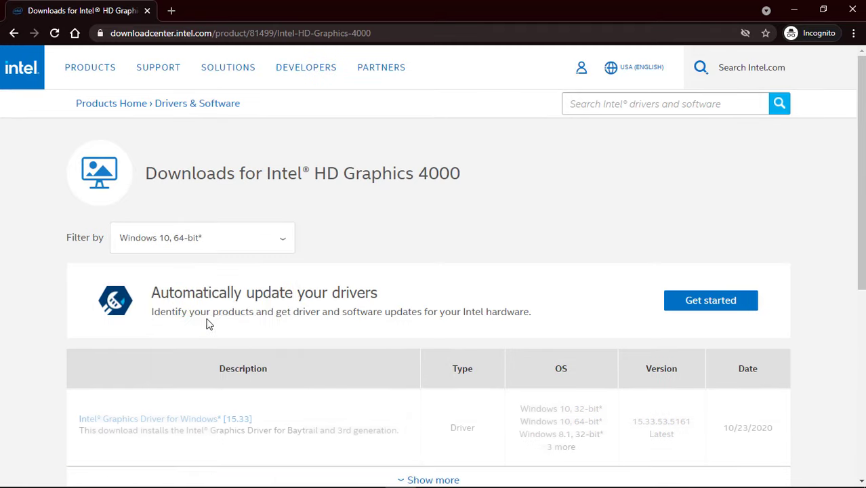
pyautogui.scroll(-3)
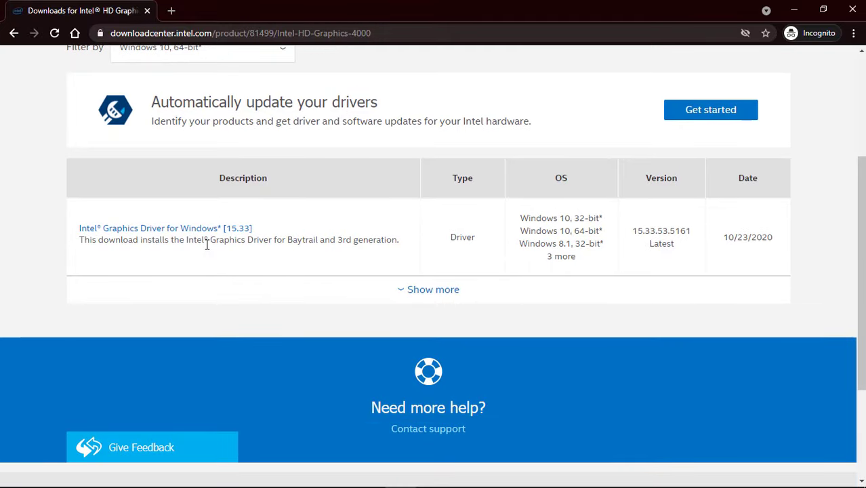
pyautogui.click(165, 228)
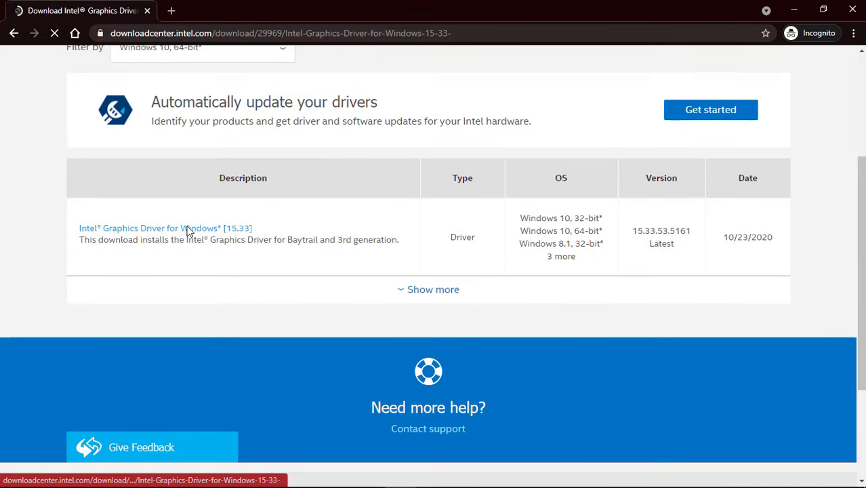
pyautogui.click(165, 228)
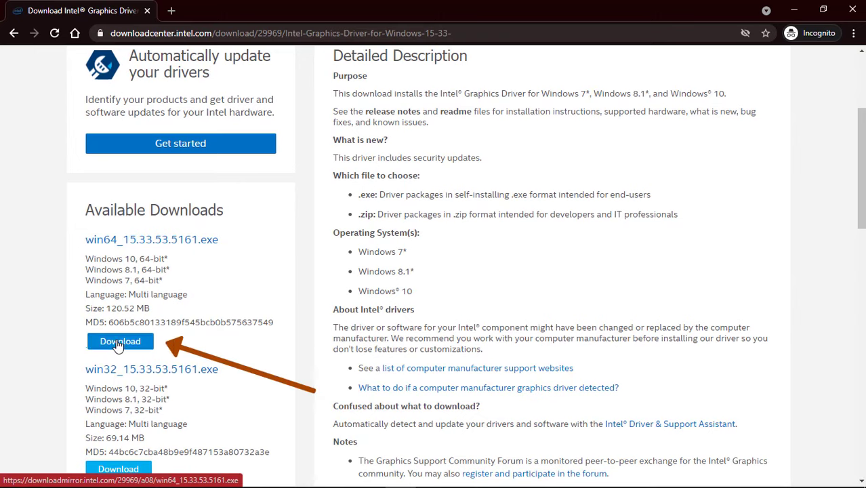
# Step: Download win64_15.33.53.5161.exe and run the installer from the download bar
pyautogui.click(120, 342)
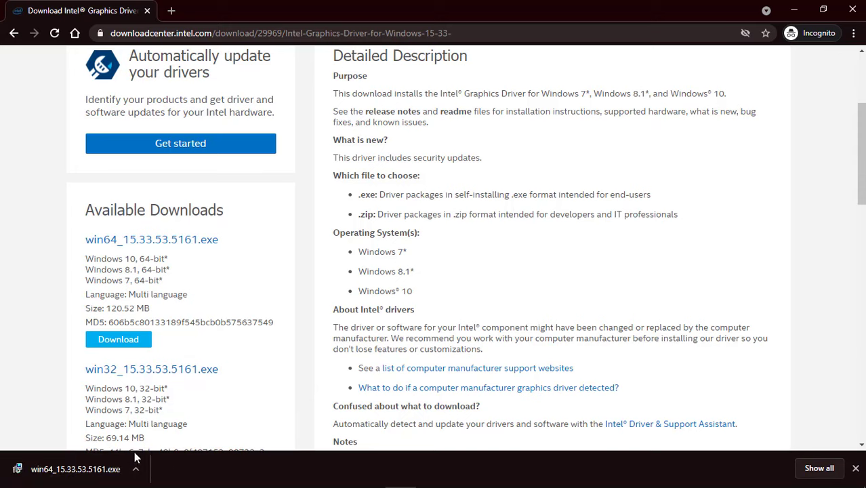
pyautogui.click(76, 469)
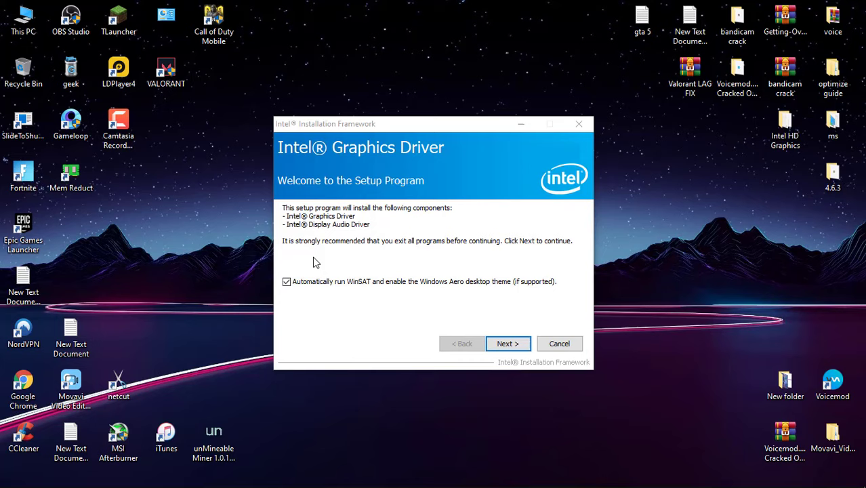
pyautogui.moveTo(532, 254)
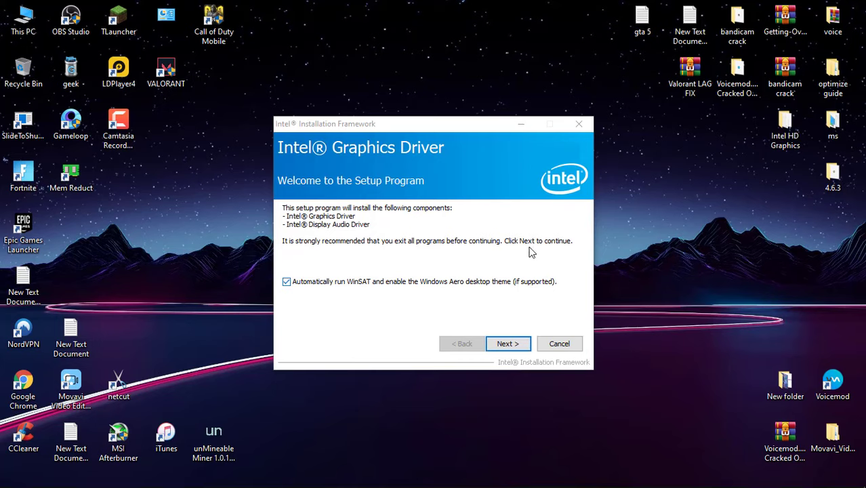
# Step: Proceed through the welcome, readme and progress screens and finish the Intel Graphics Driver setup
pyautogui.click(507, 344)
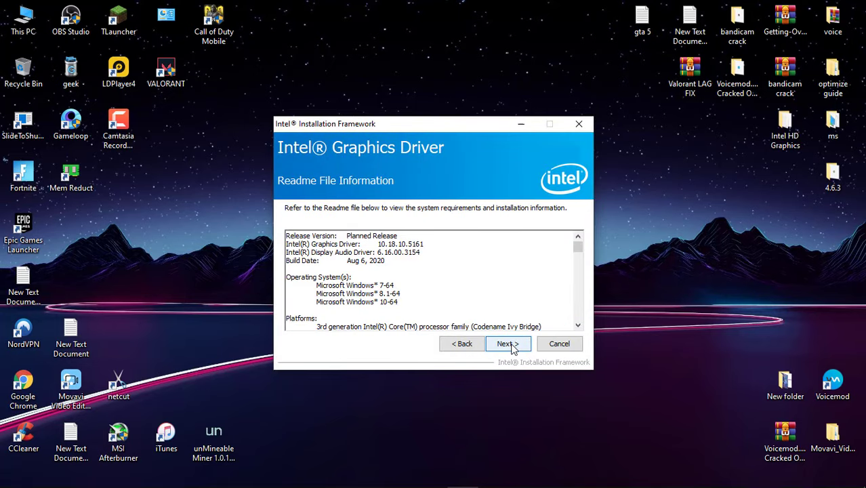
pyautogui.click(505, 344)
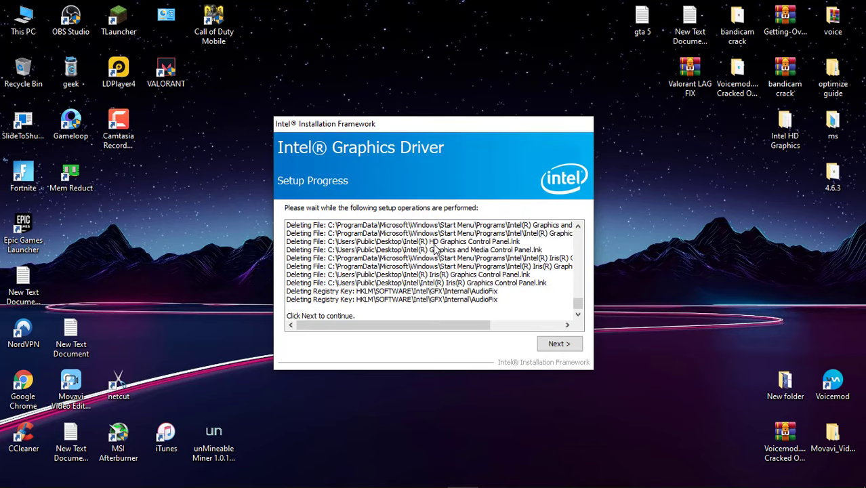
pyautogui.click(558, 345)
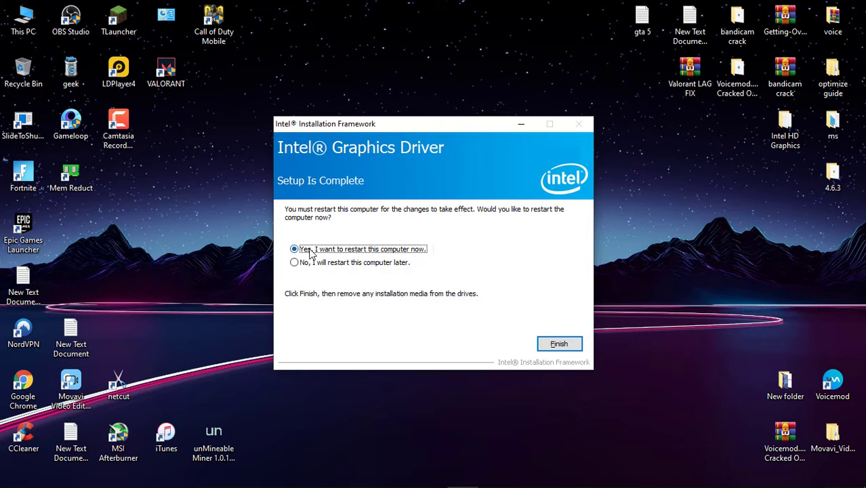
pyautogui.click(558, 344)
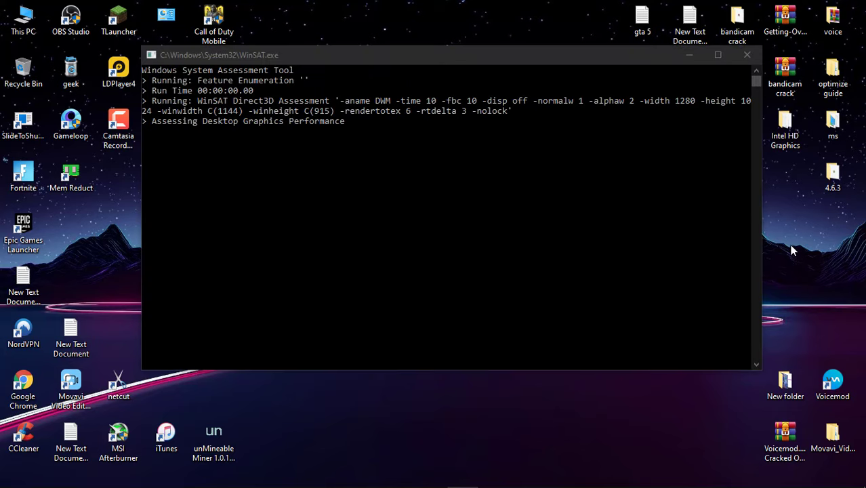
pyautogui.click(748, 54)
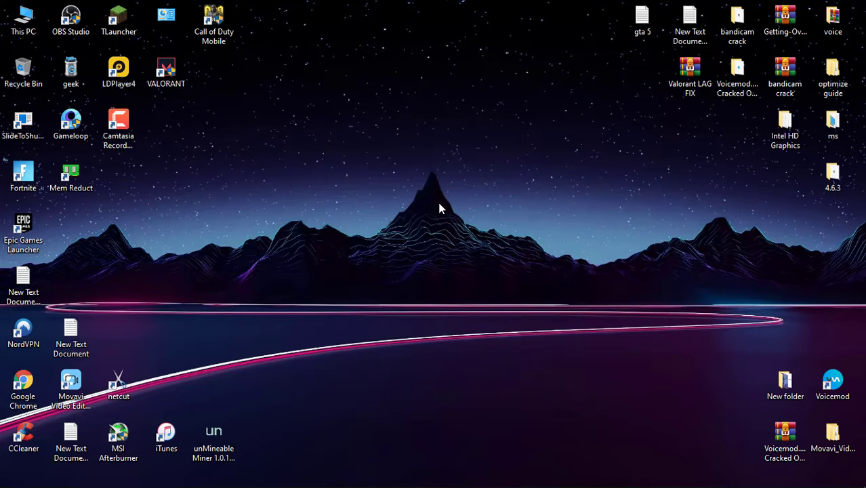
pyautogui.moveTo(434, 129)
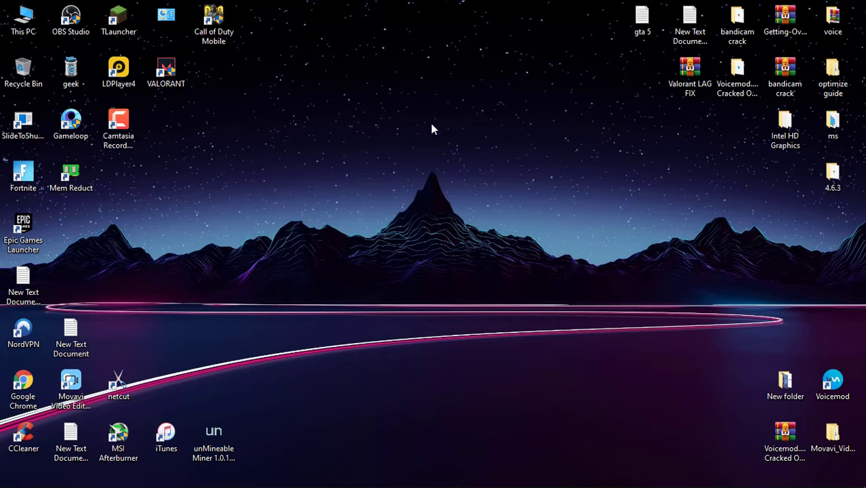
# Step: Launch Intel HD Graphics Control Panel via Graphics Properties... on the desktop
pyautogui.rightClick(433, 129)
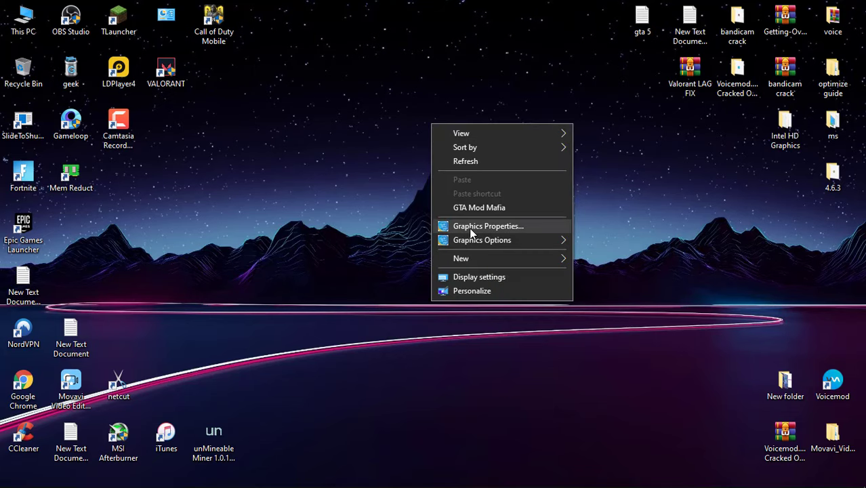
pyautogui.click(488, 225)
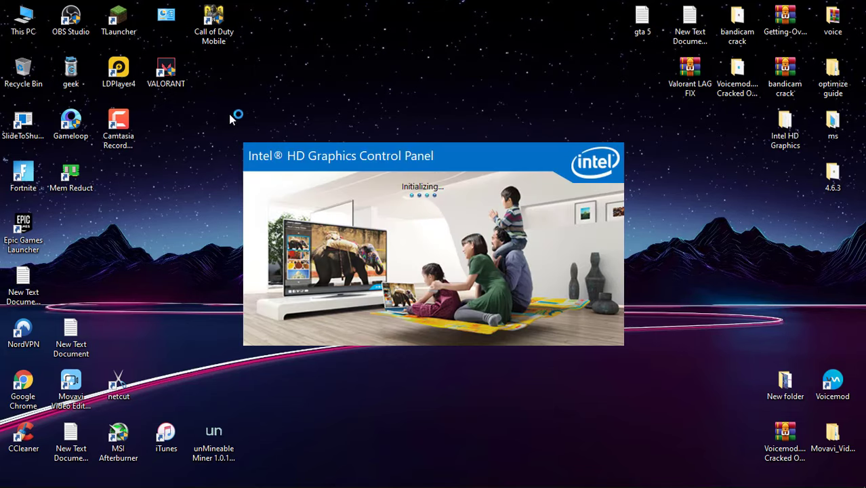
pyautogui.moveTo(510, 228)
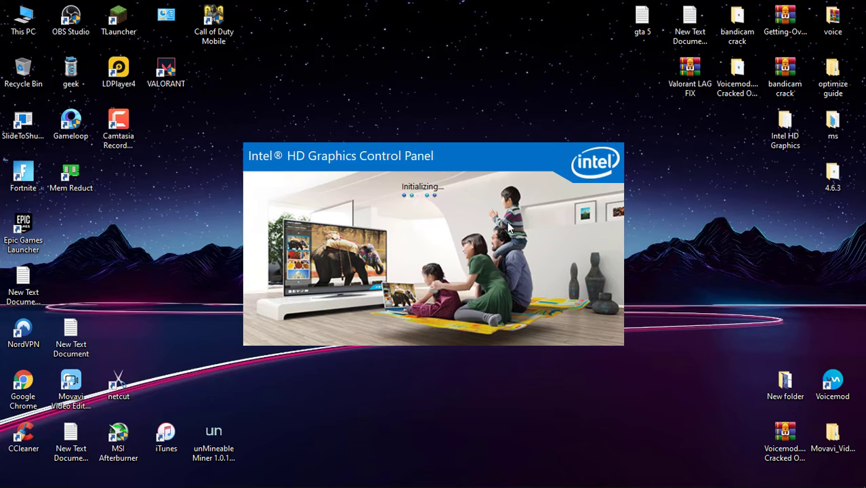
pyautogui.moveTo(364, 206)
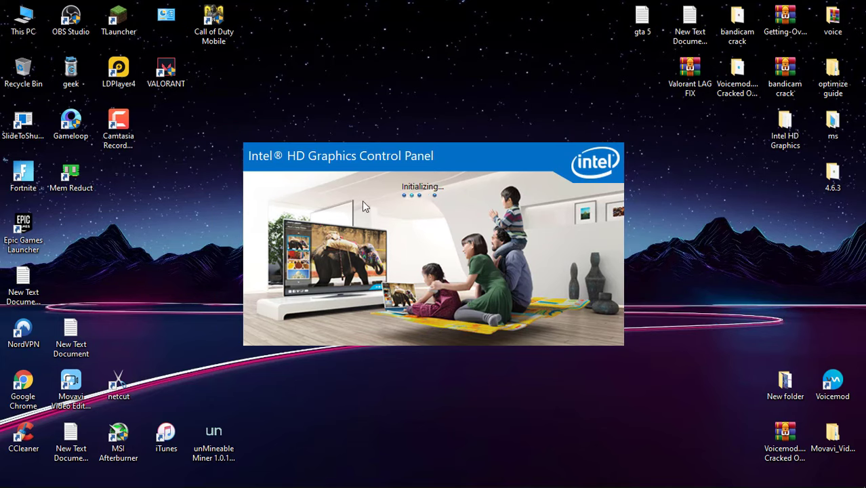